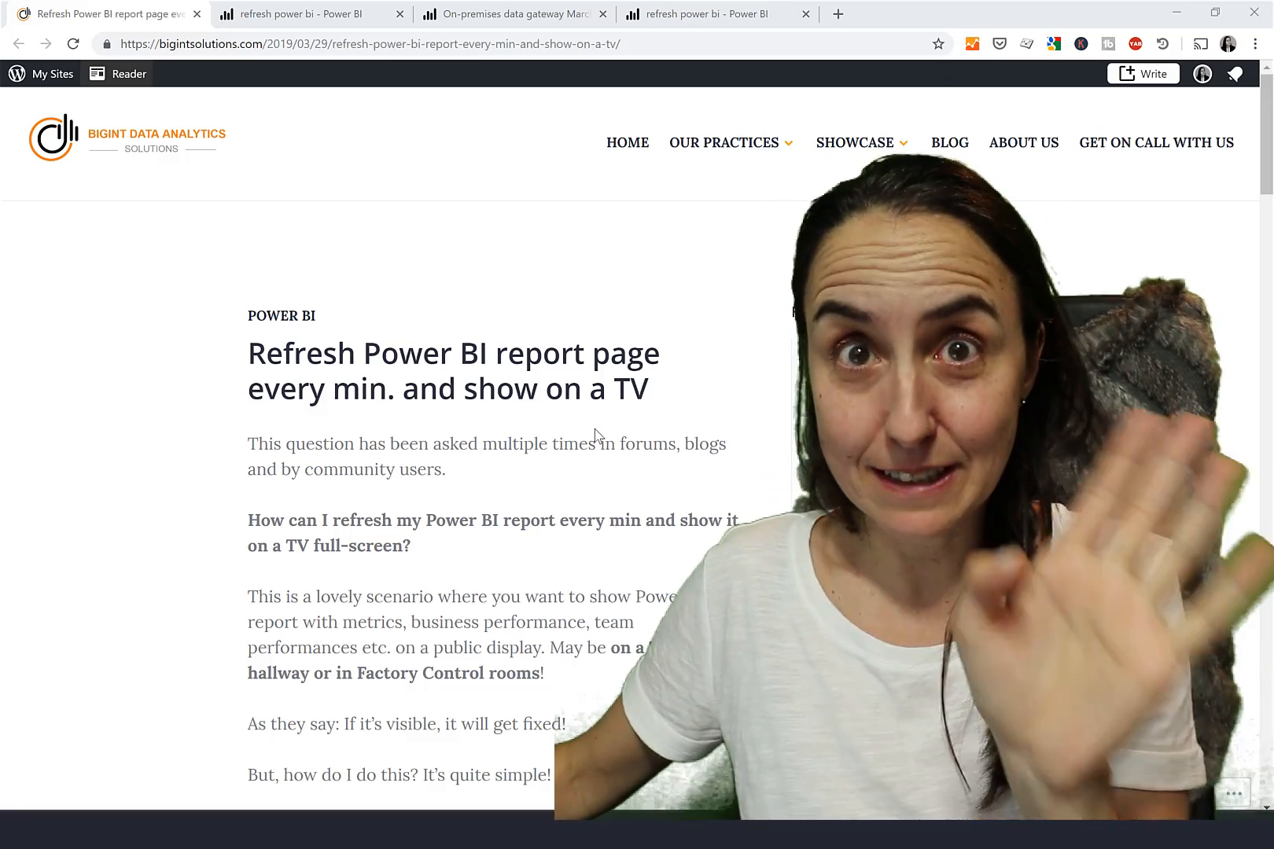
Scroll to and highlight the install note for Super Auto Refresh Plus, then return to the Power BI report.
scroll(down, 3)
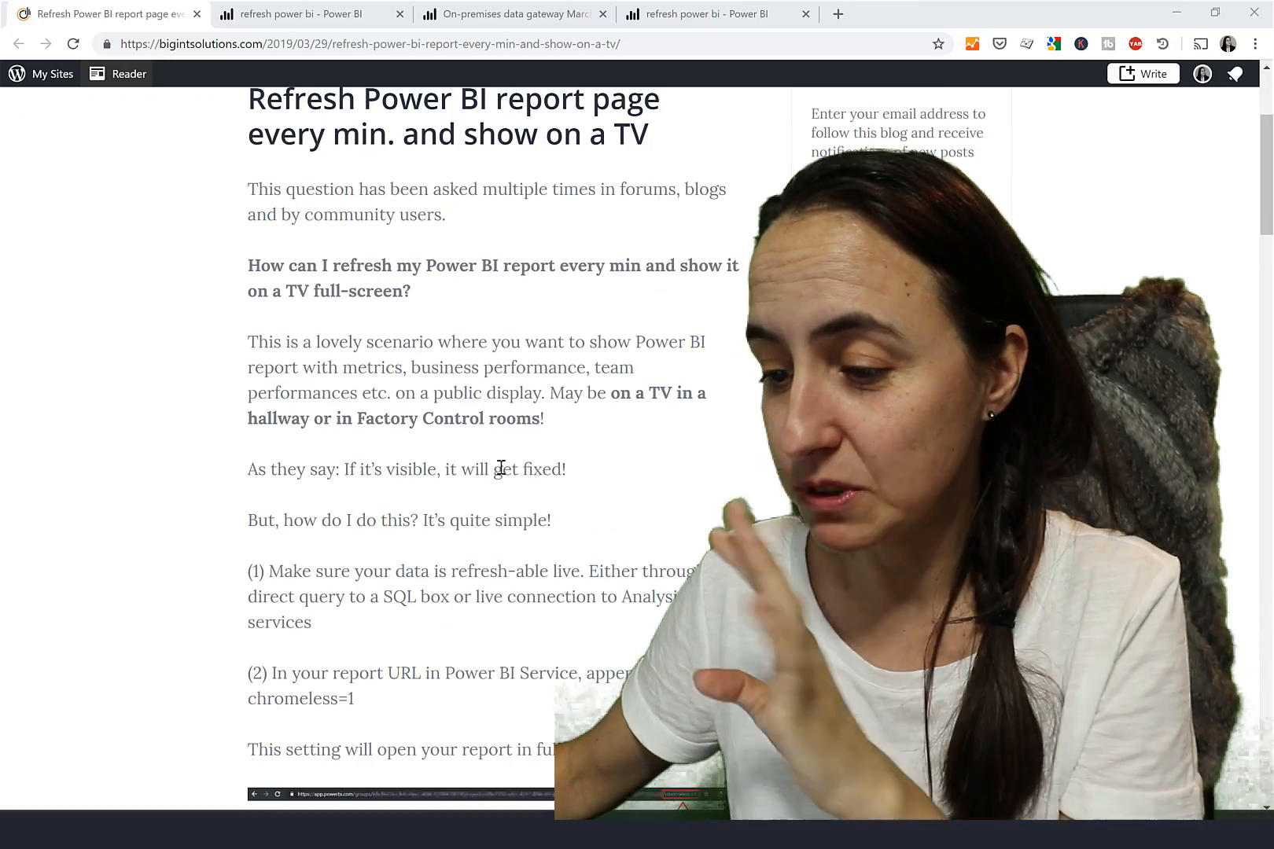
scroll(down, 3)
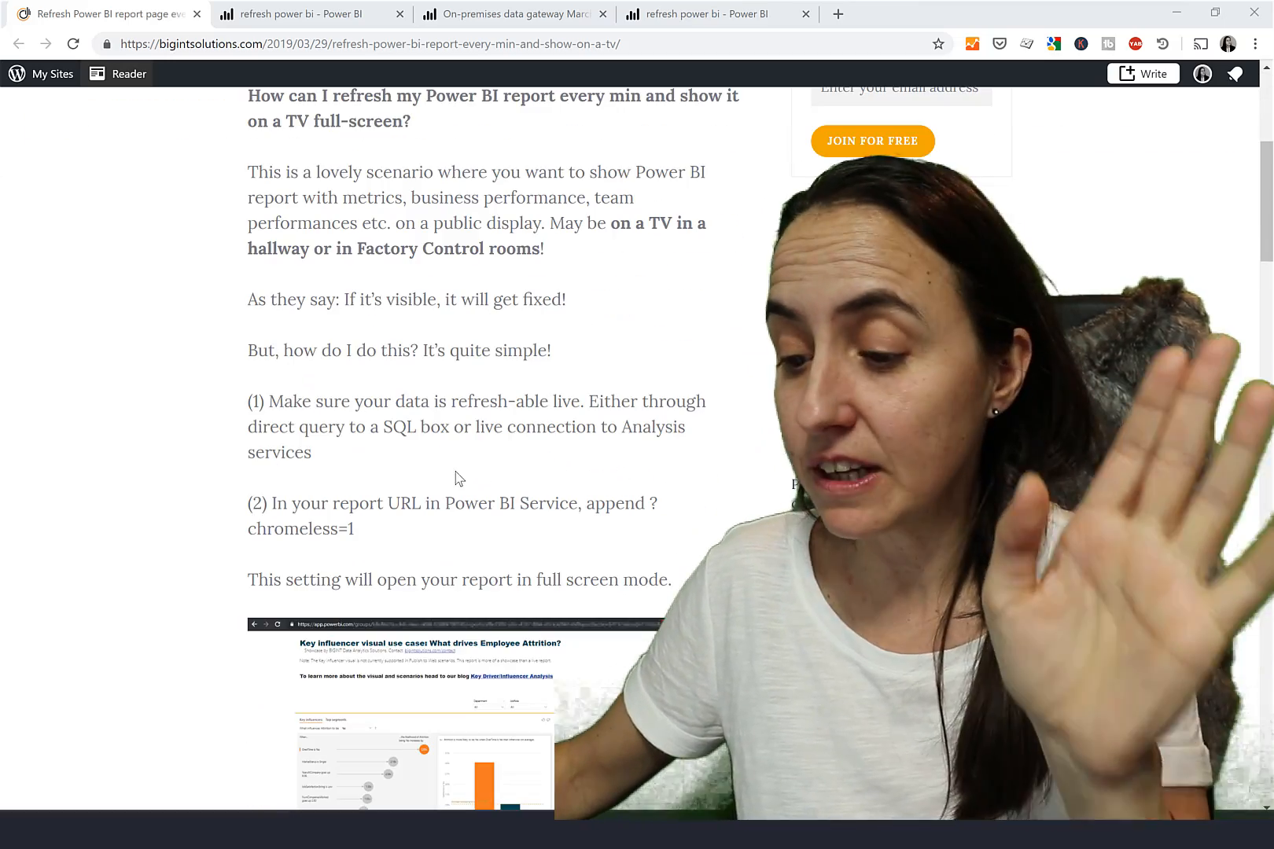
scroll(down, 3)
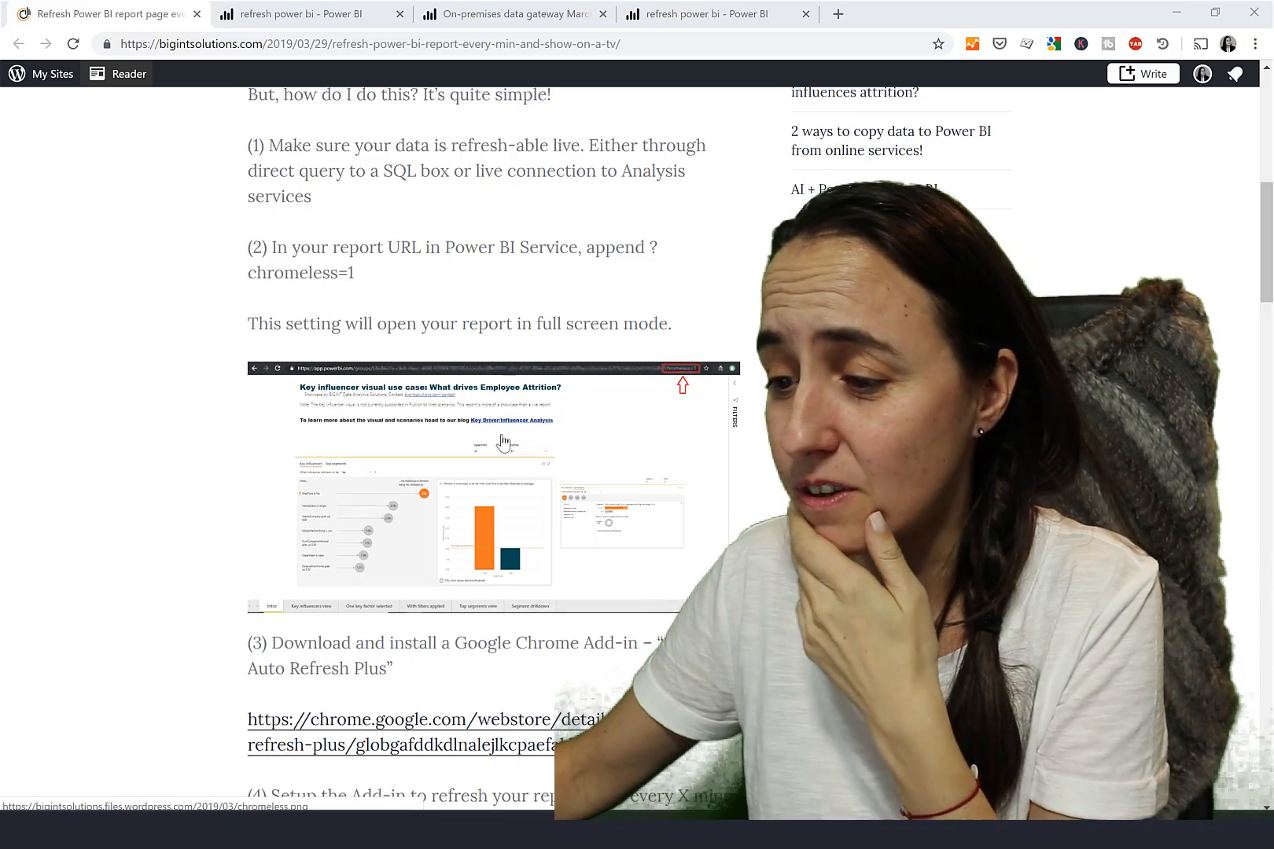
scroll(down, 3)
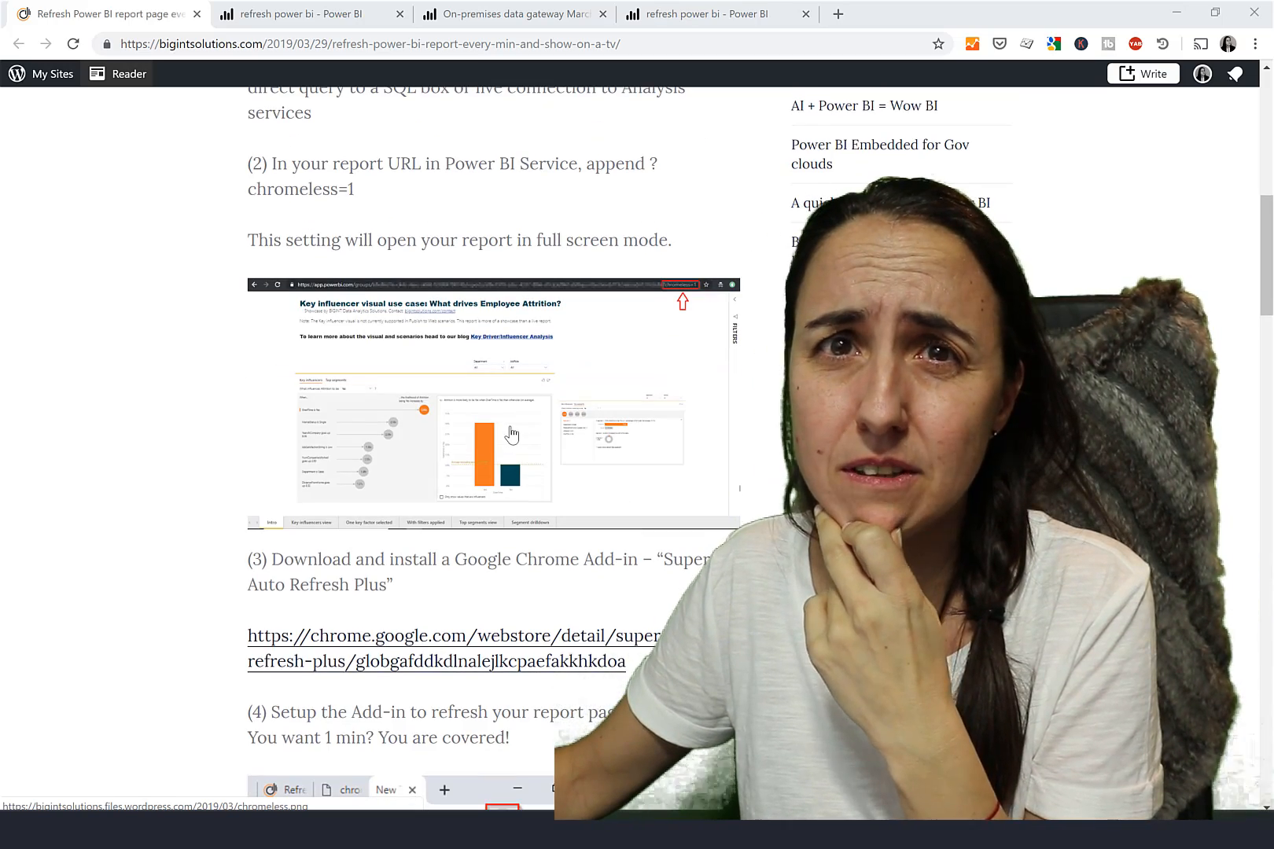
scroll(down, 3)
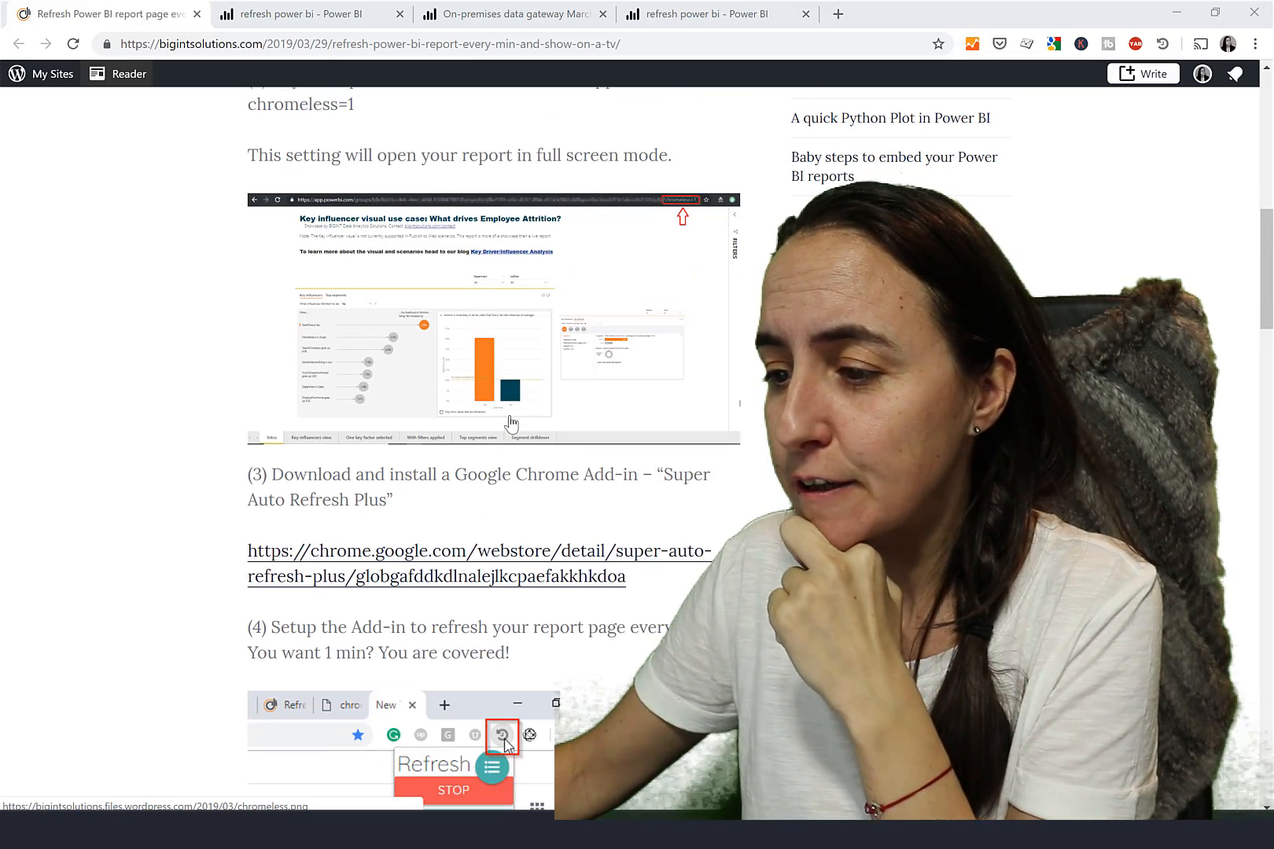
scroll(down, 3)
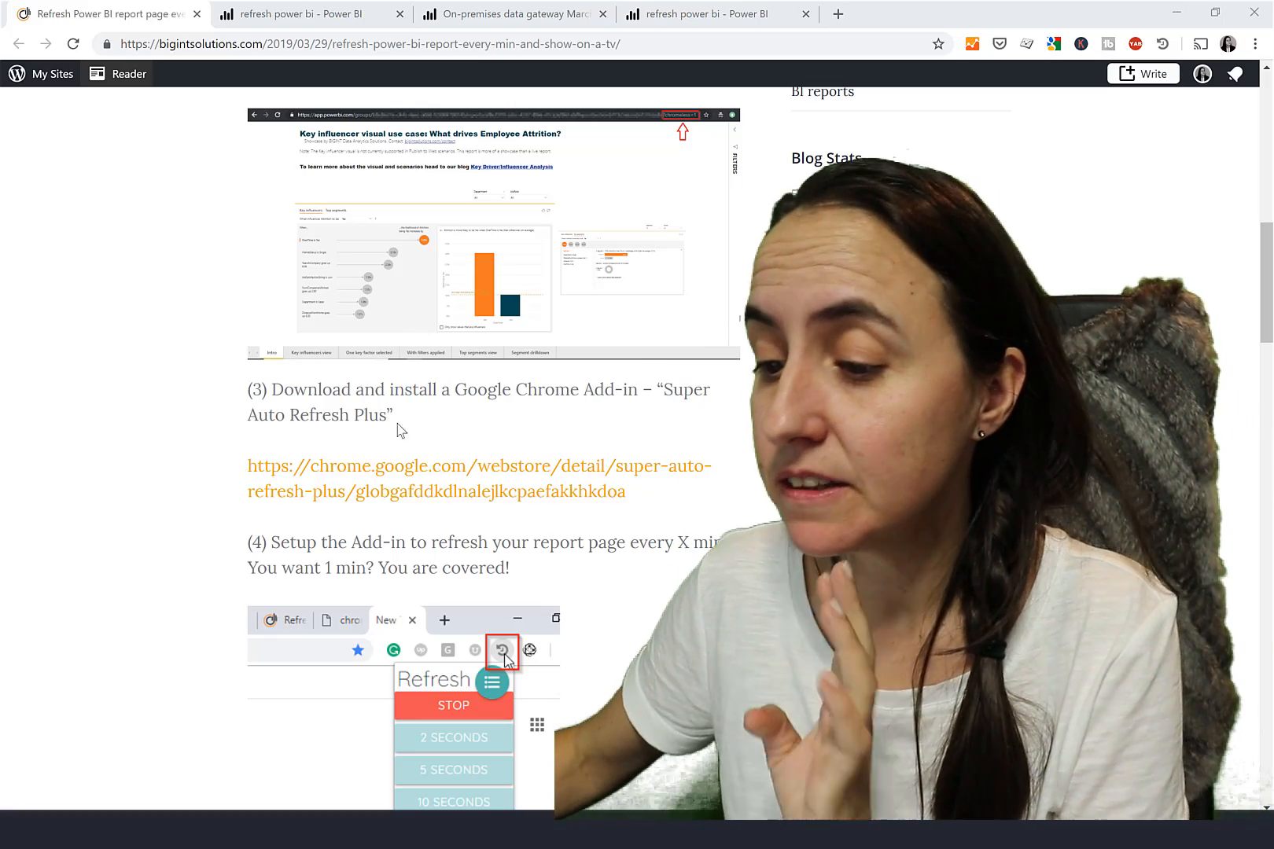
drag(319, 389, 391, 414)
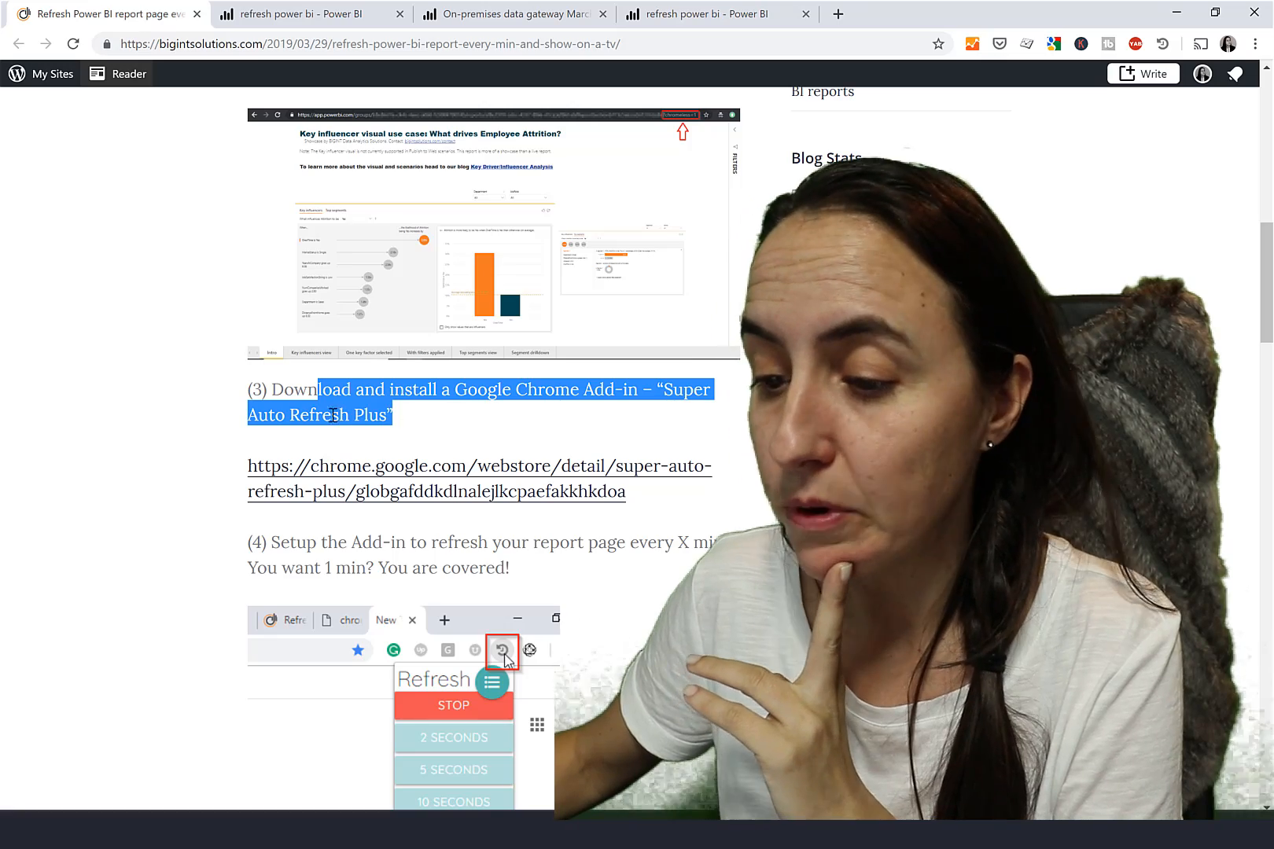
mouse_move(462, 479)
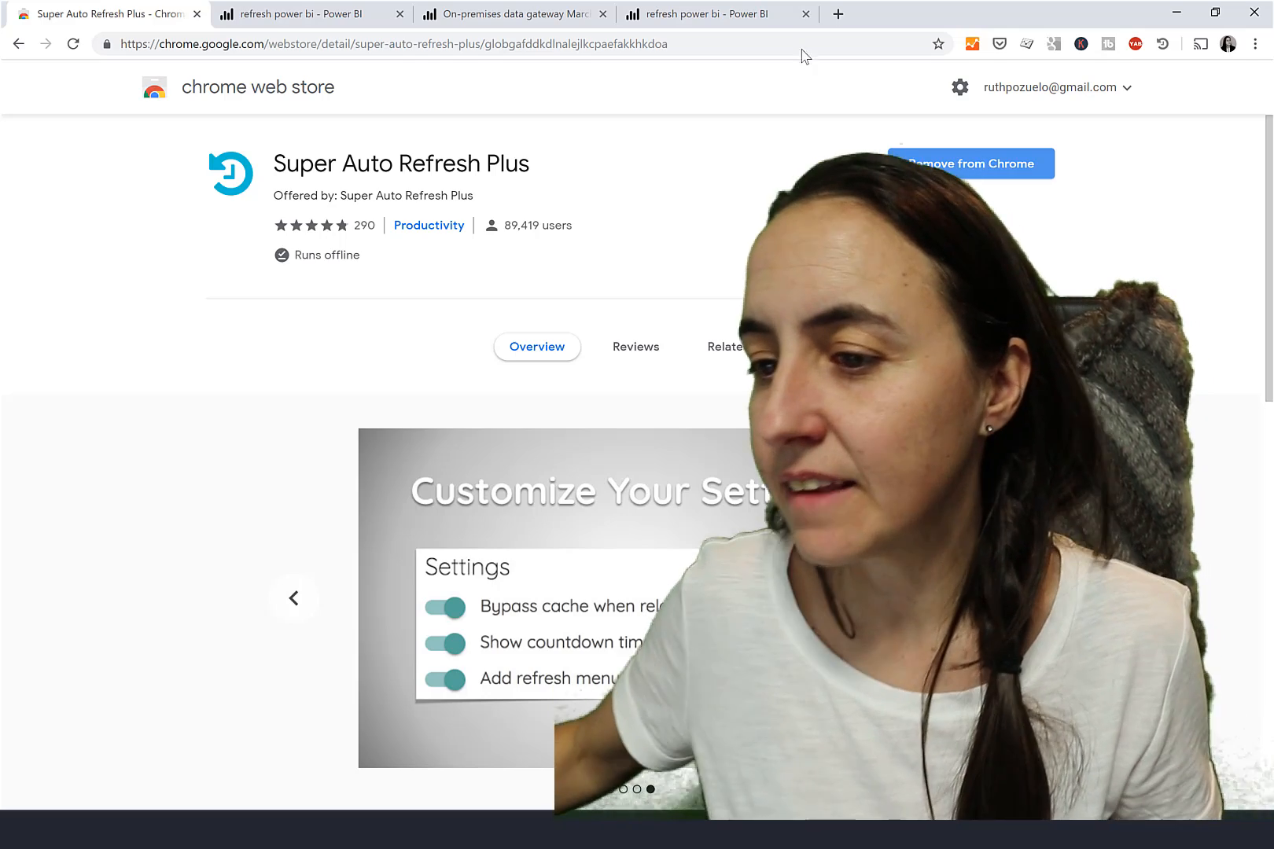
click(300, 14)
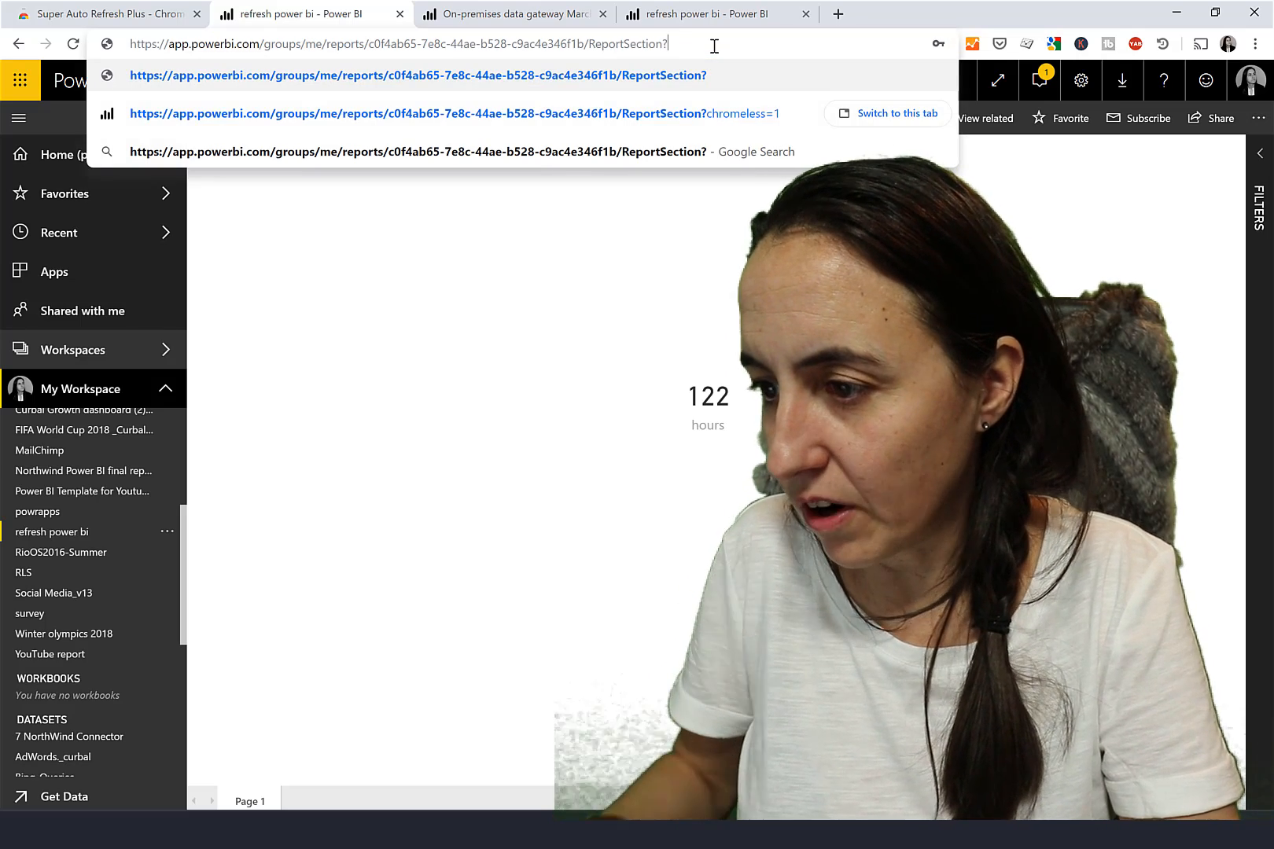
Append ?chromeless=1 to the report URL so it loads full-screen without Power BI menus.
text(chrom)
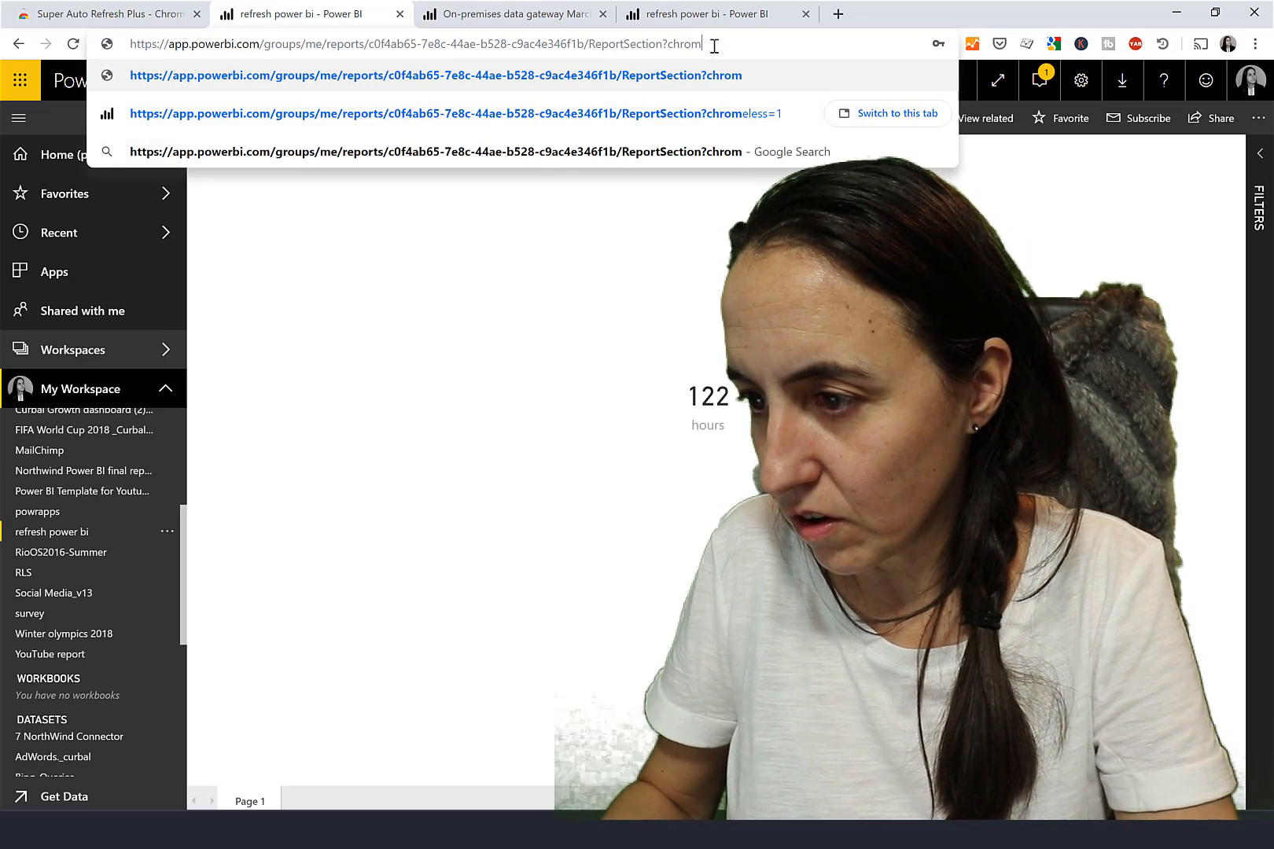
text(eless=1)
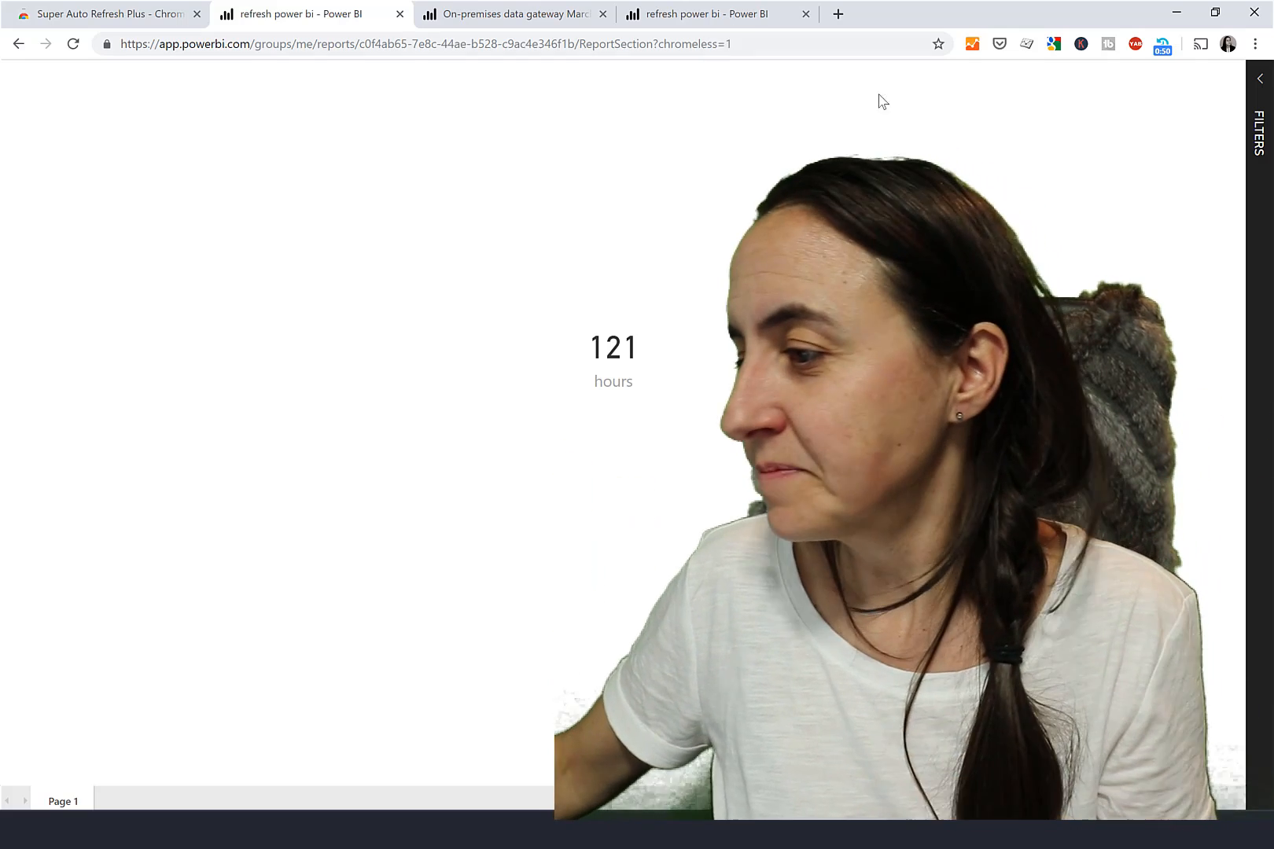
Set Super Auto Refresh Plus to reload the chromeless report tab every 1 minute.
click(1163, 44)
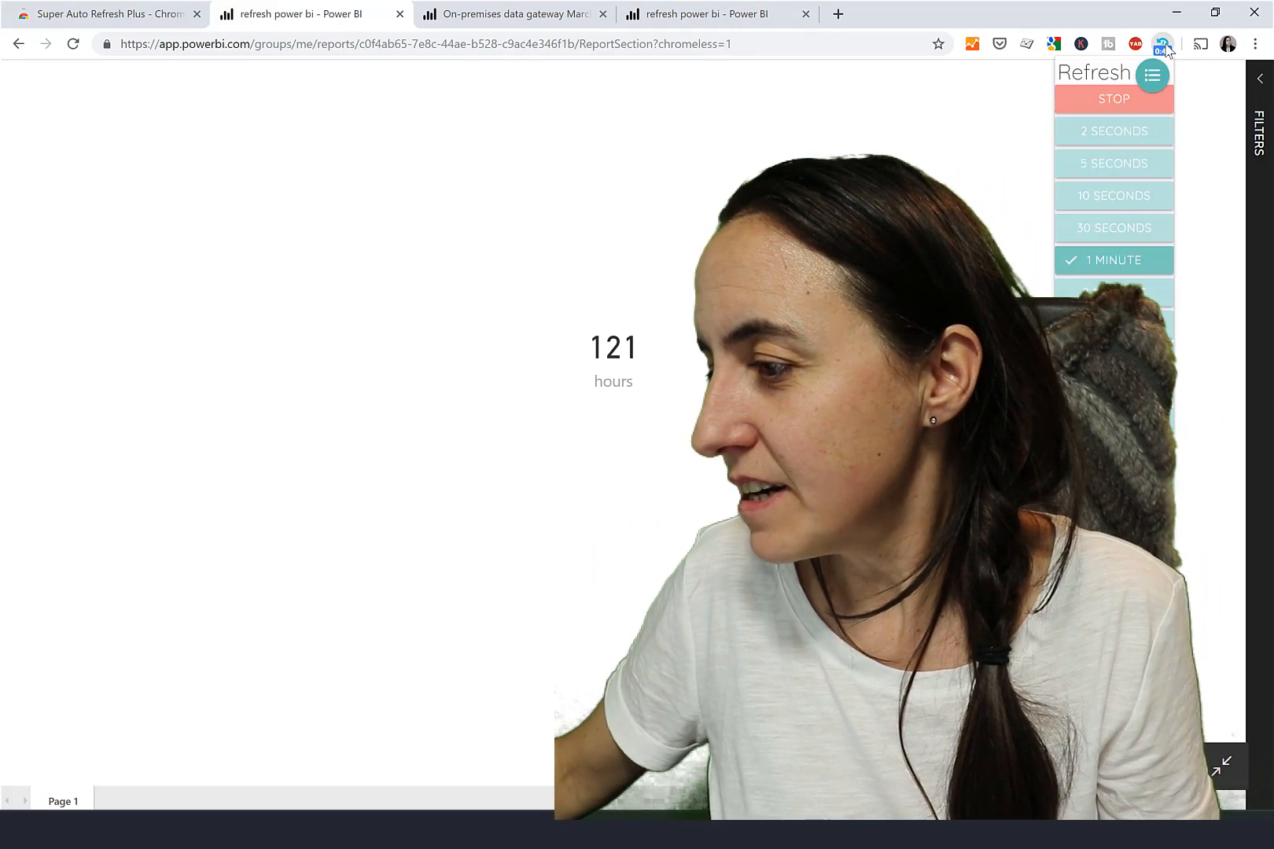
mouse_move(1163, 45)
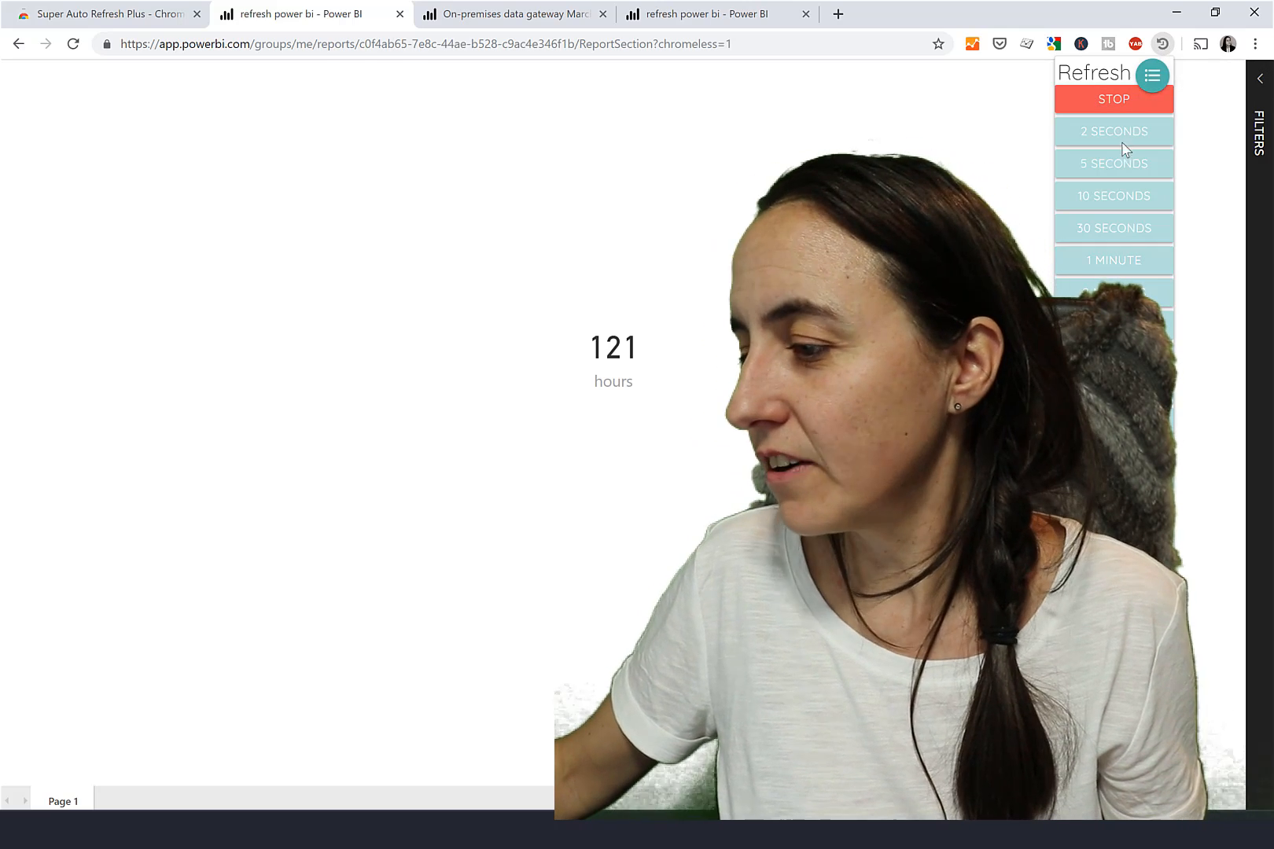
click(1112, 260)
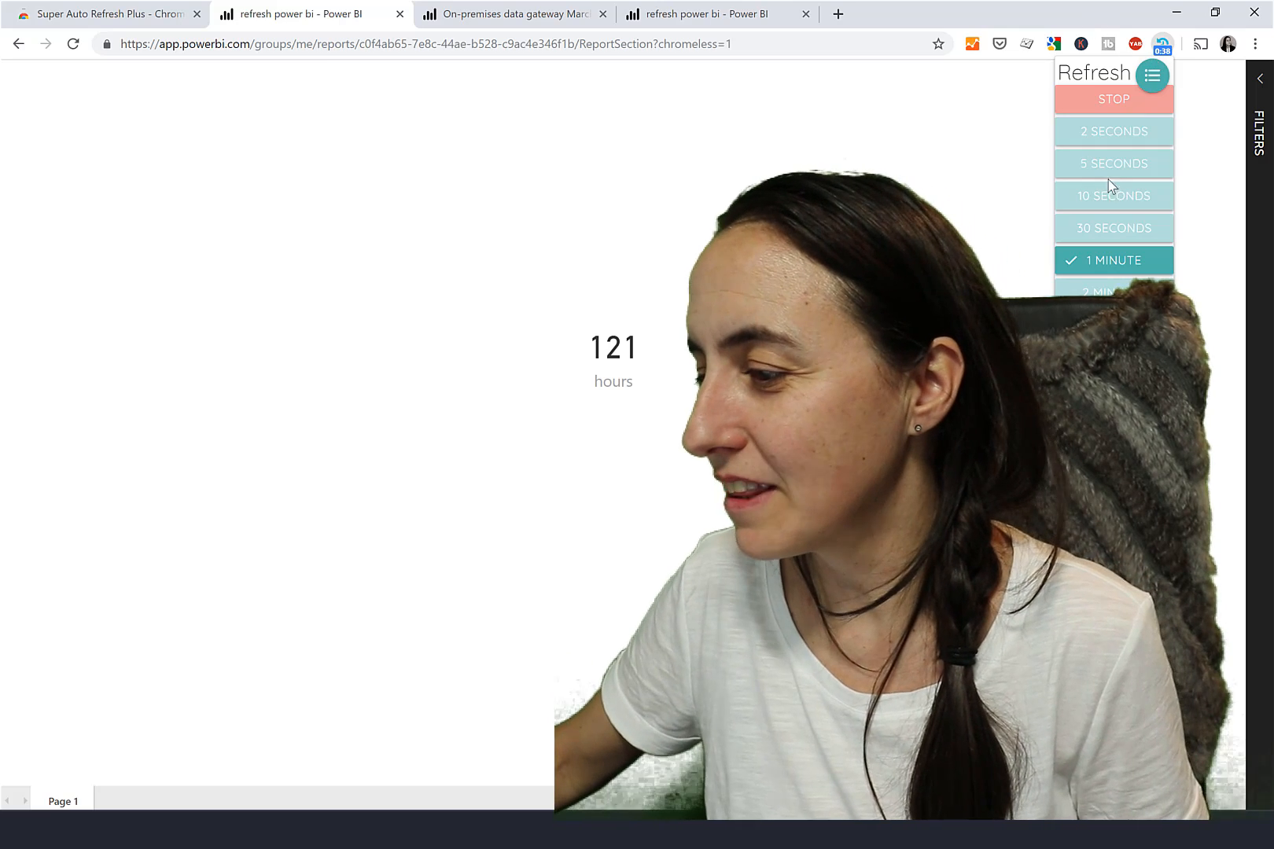
Refresh at 5 seconds to reload the report to 122 hours, then return to 1 minute.
click(1113, 164)
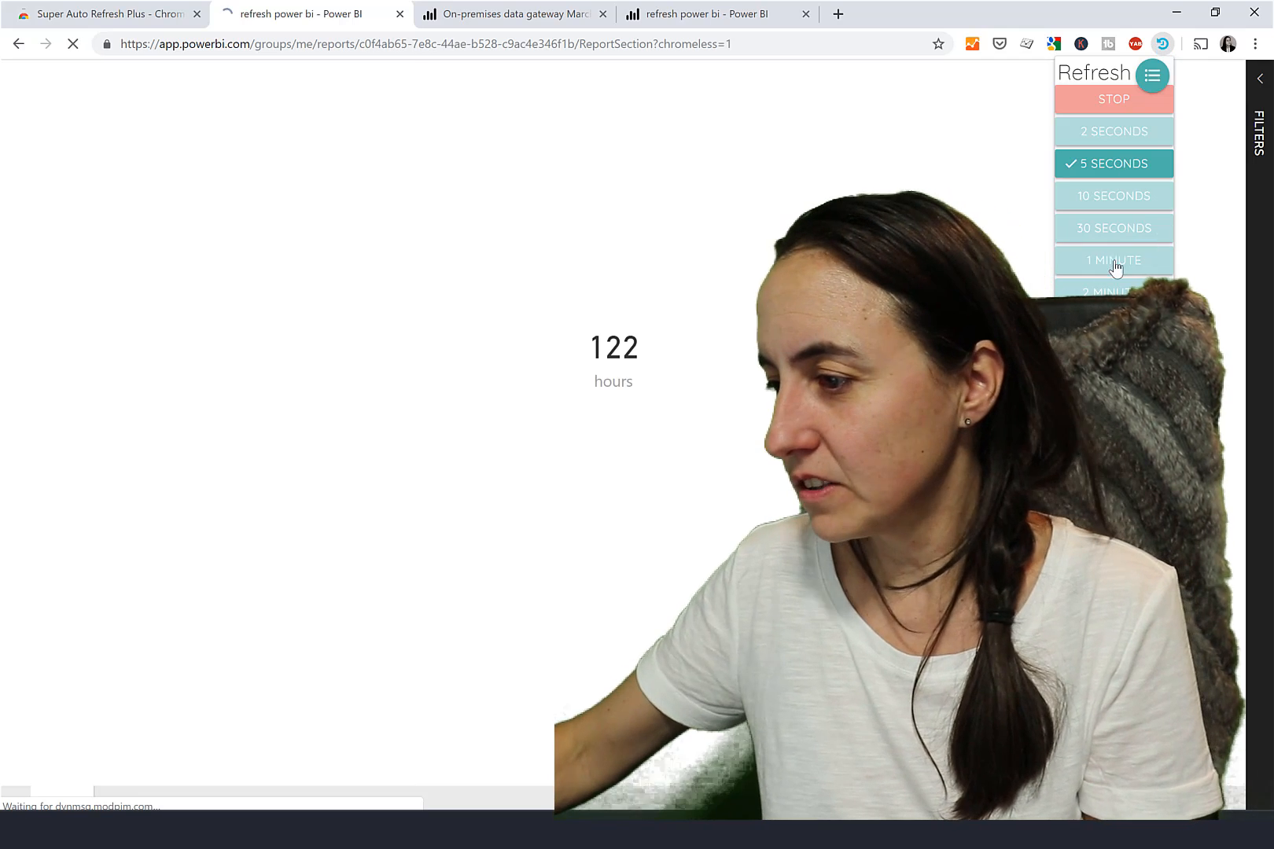
click(1113, 261)
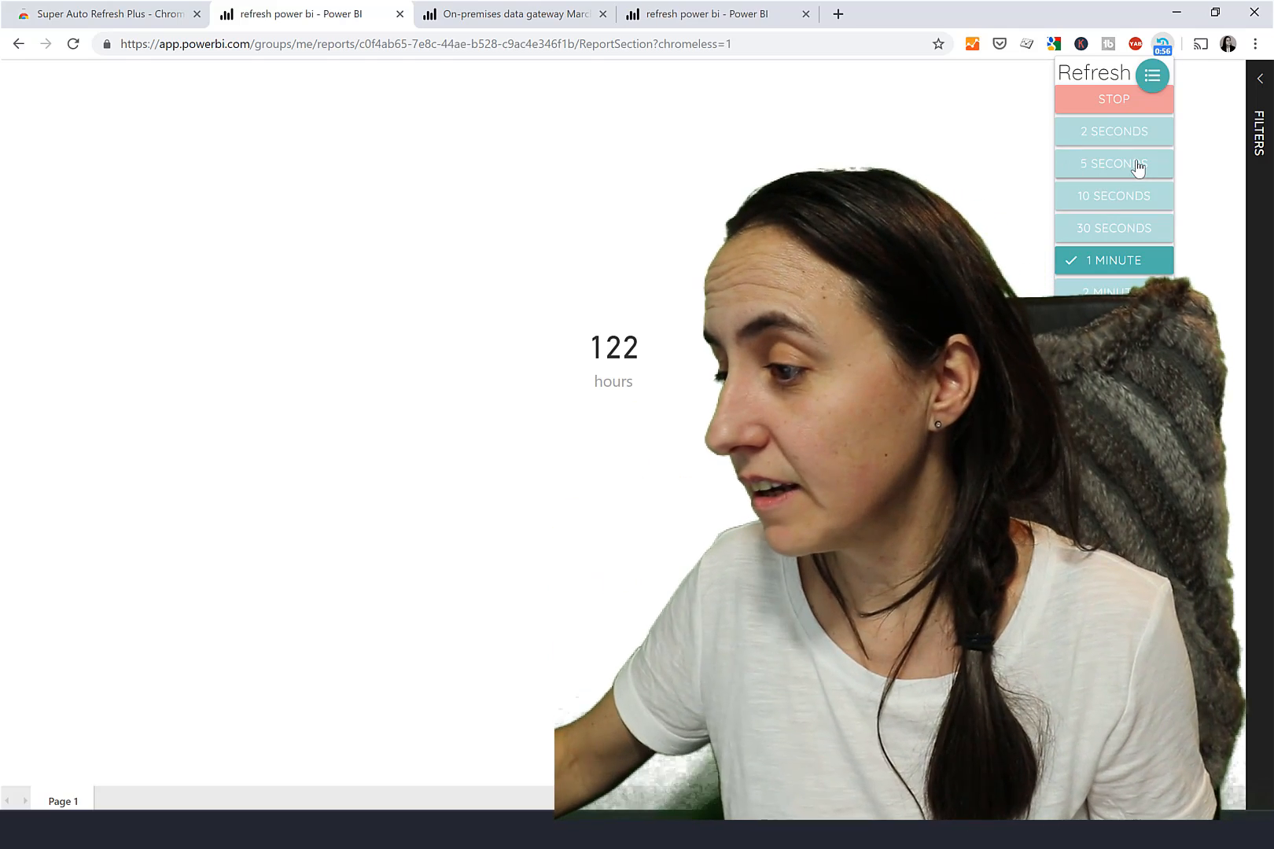
Try 5-second and 10-second intervals until the report shows 123 hours, then restore 1 minute.
click(1112, 163)
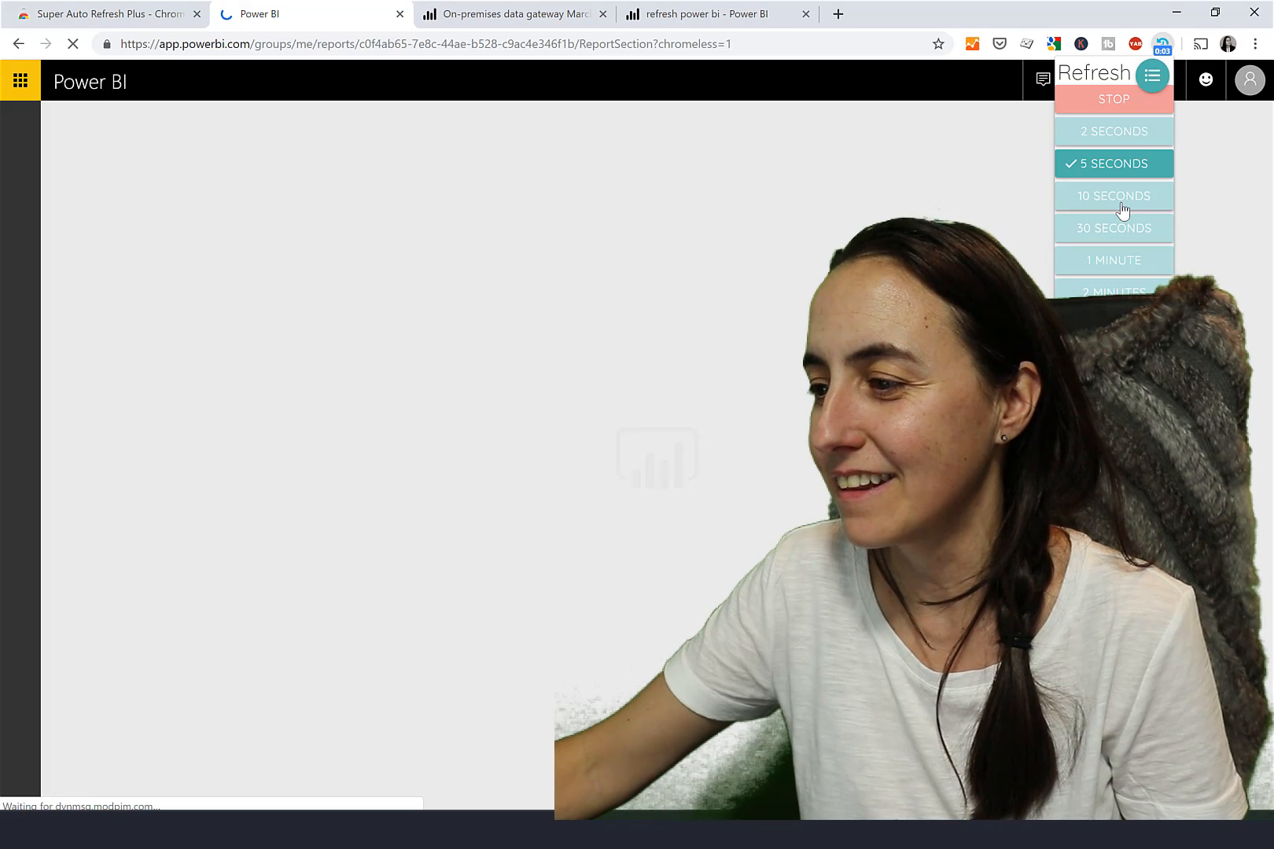
click(1113, 195)
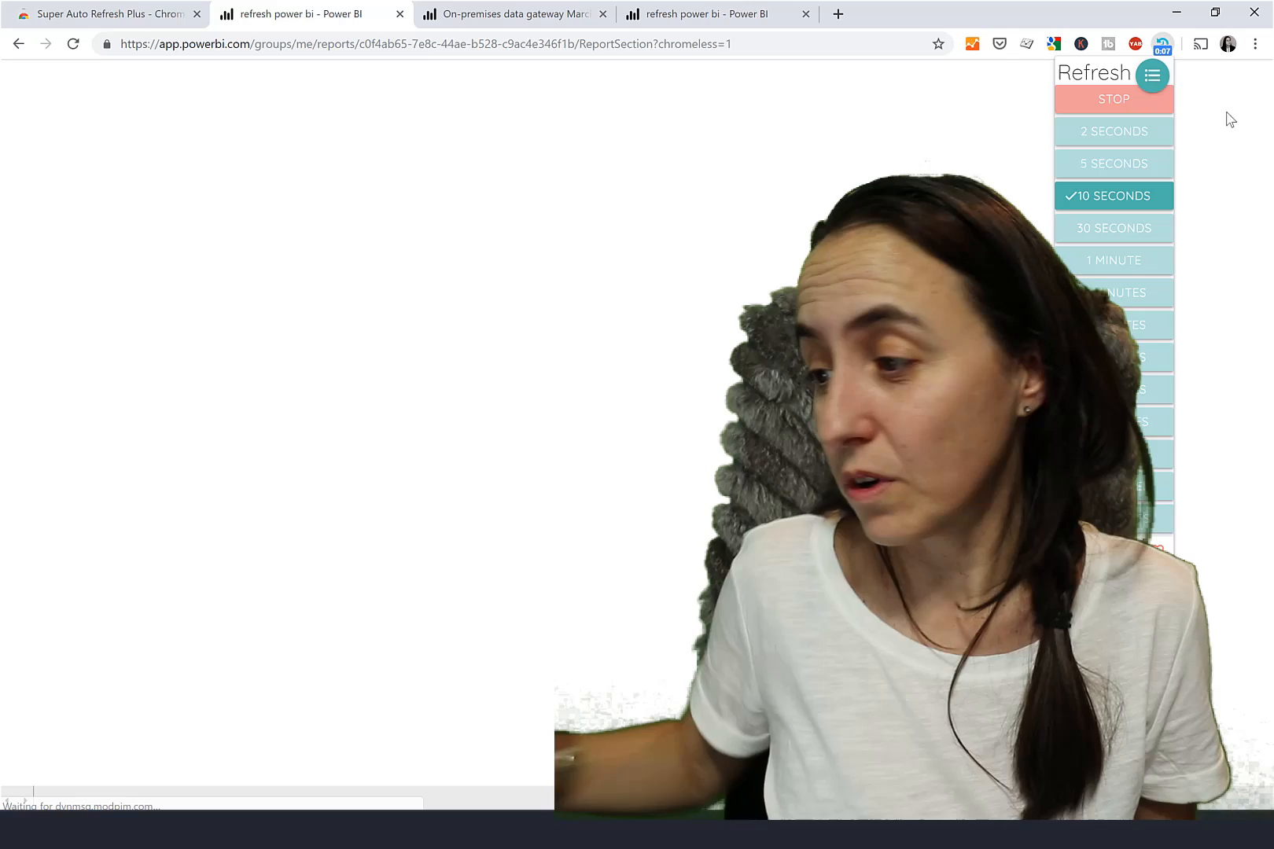
click(1113, 260)
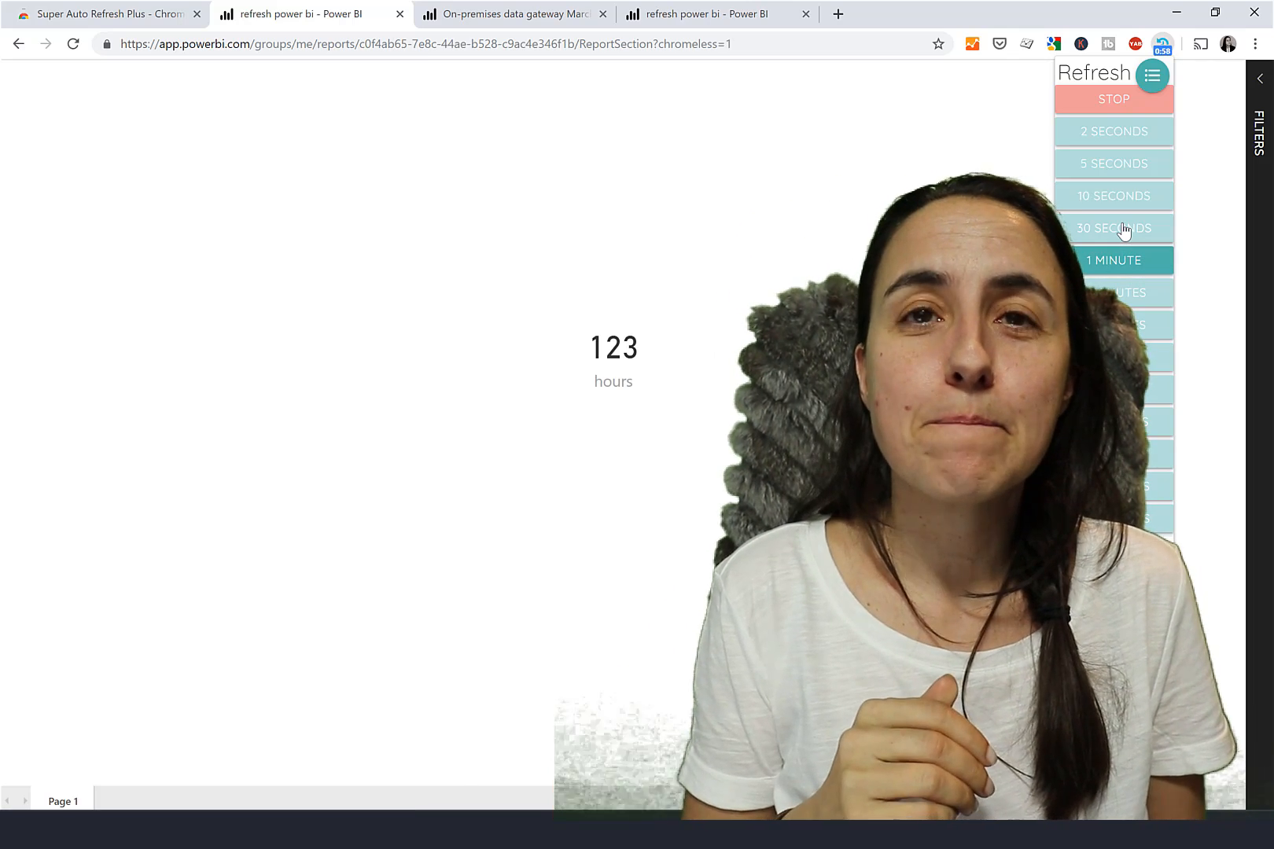
Reselect the 1-minute interval to confirm the 123-hour report keeps auto-refreshing.
click(1113, 261)
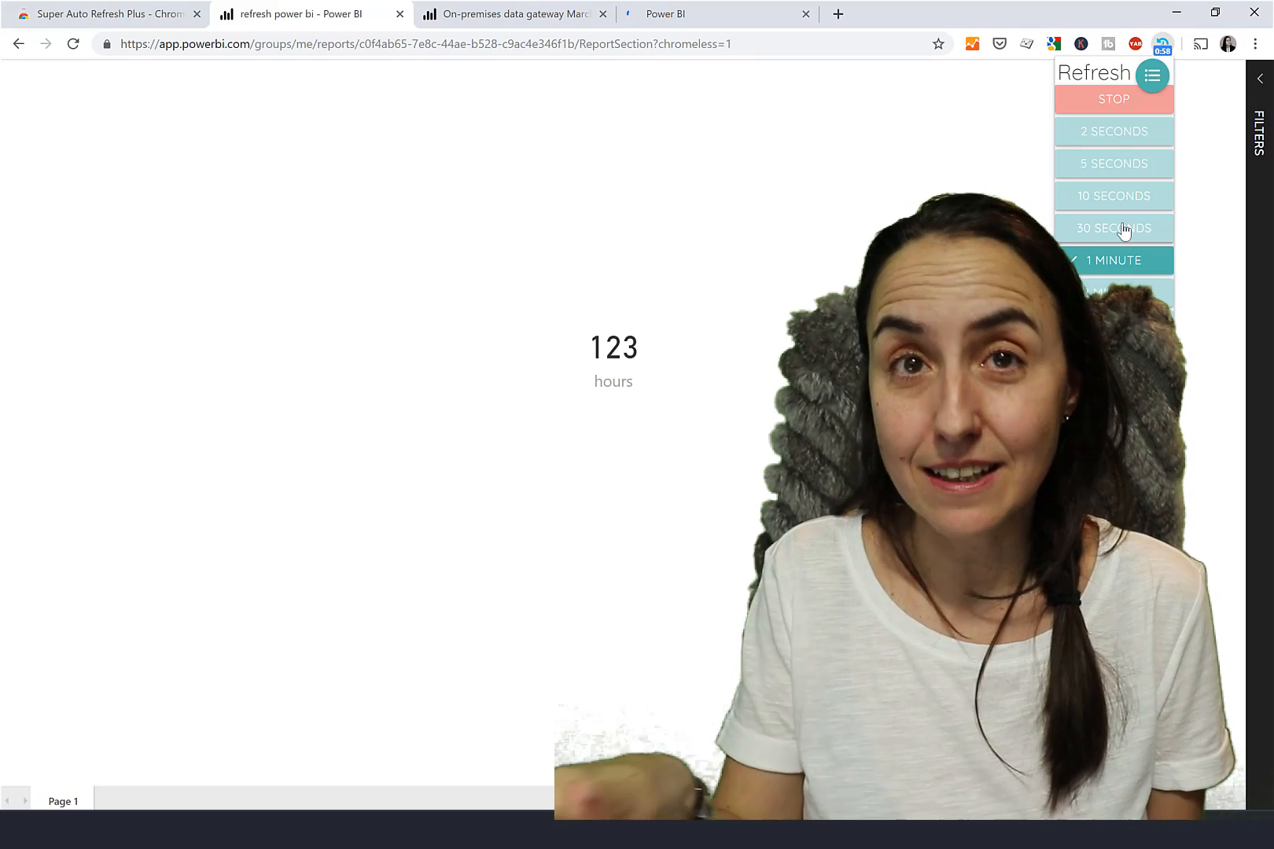
click(1111, 261)
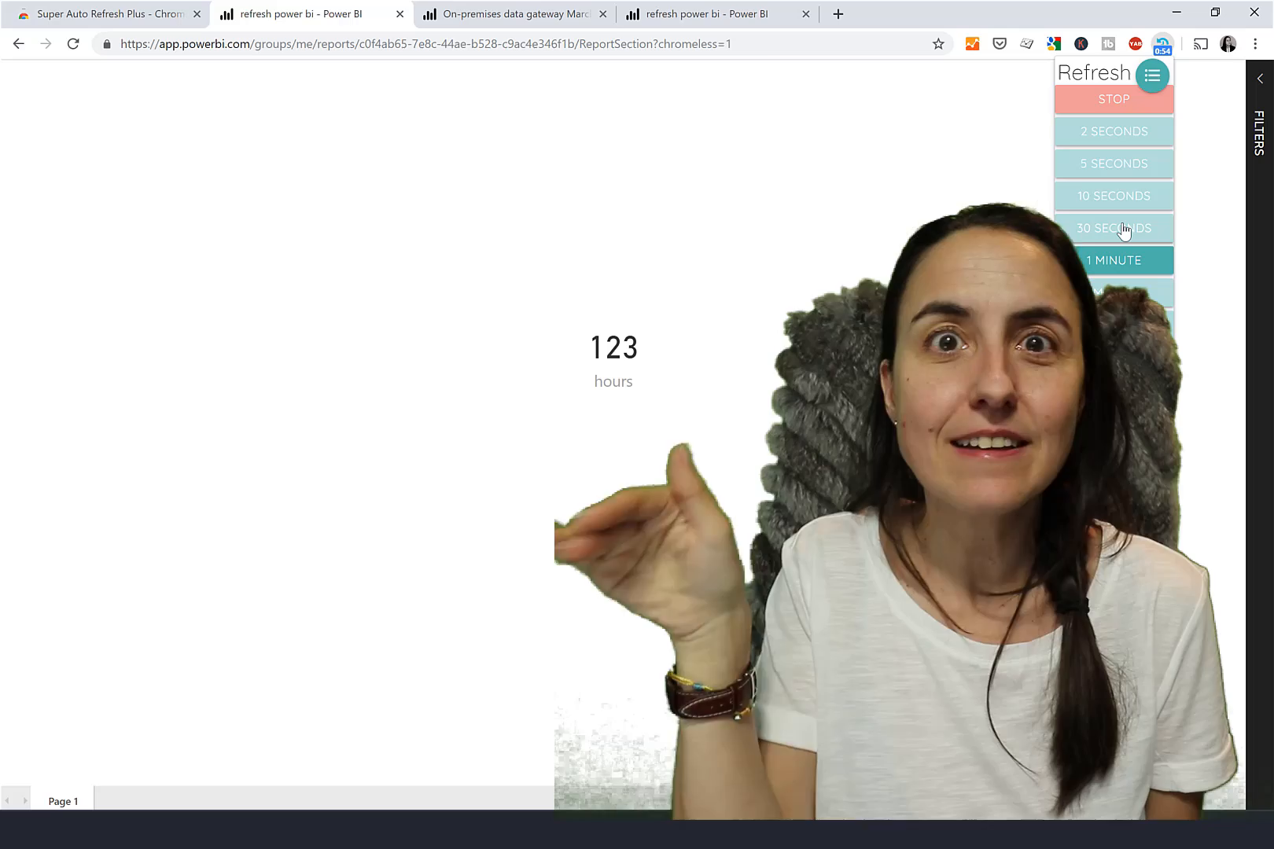
click(1113, 261)
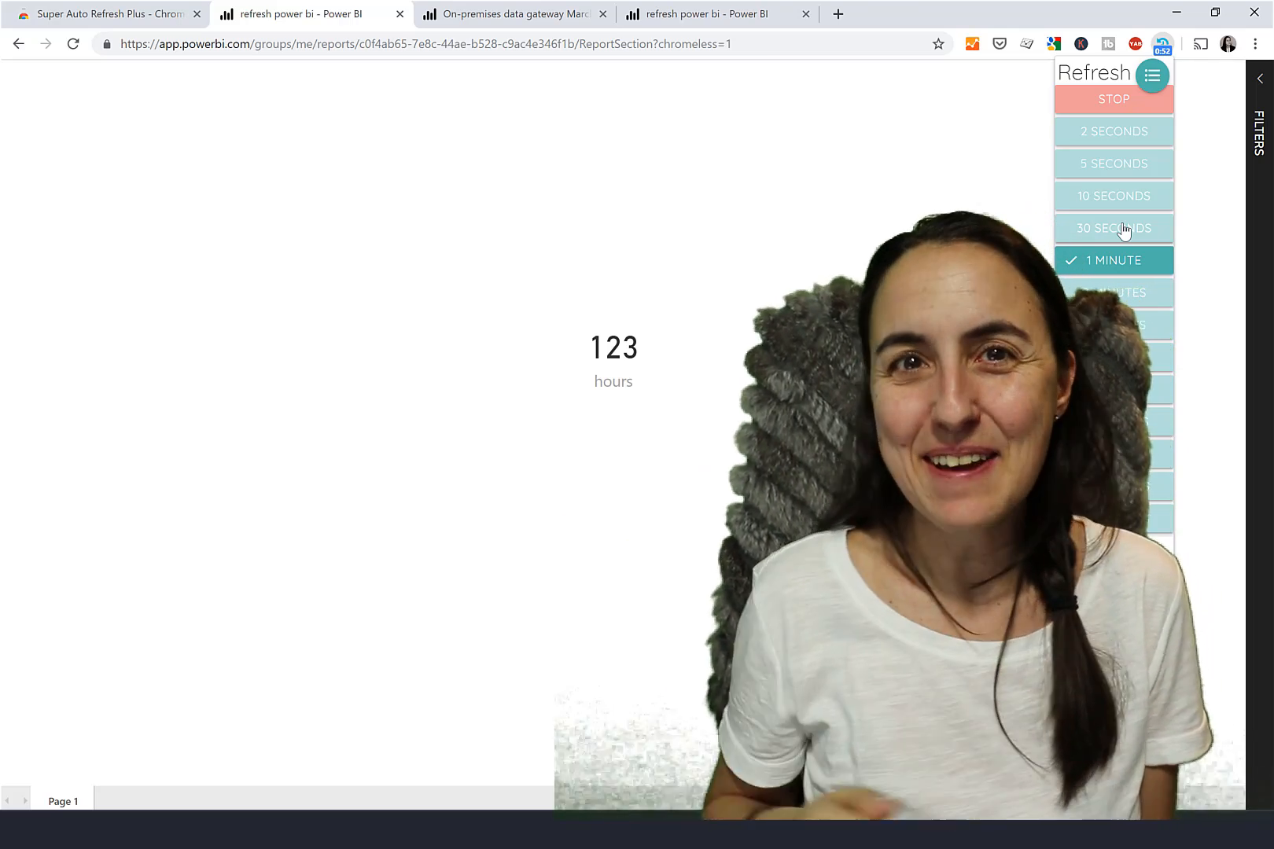